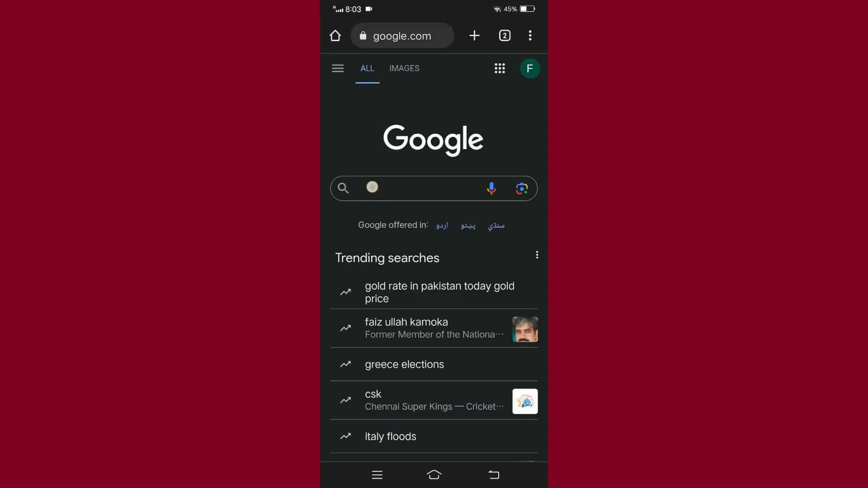
Search Google for 'discord login' and open Discord to the Buhahah #general channel
{"action": "type", "text": "discord login"}
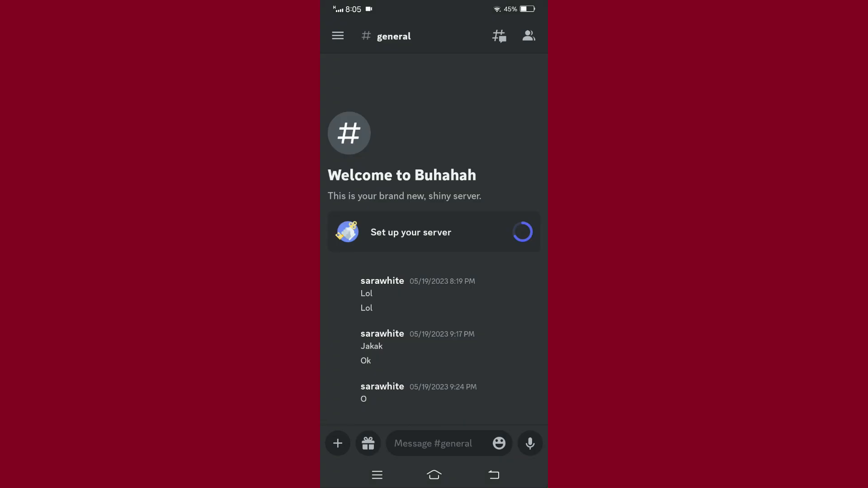
Choose Add a Server, then 'Join a Server' under 'Have an invite already?'
{"action": "left_click", "coordinate": [433, 232]}
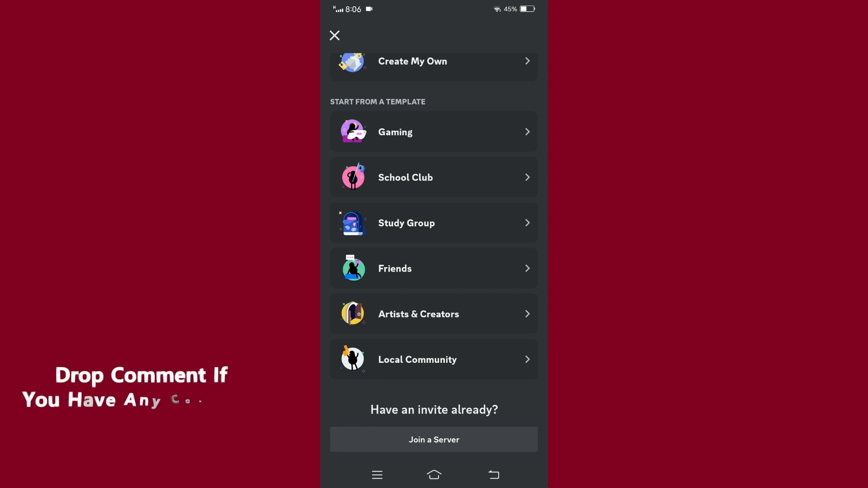
{"action": "left_click", "coordinate": [433, 439]}
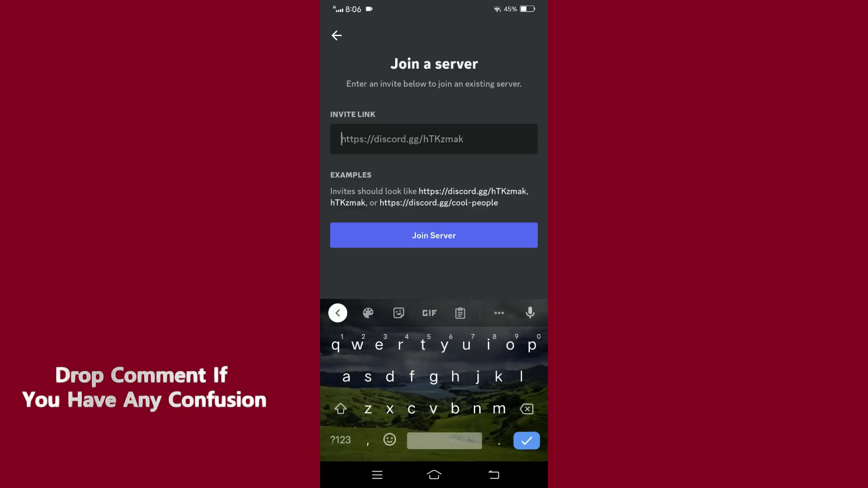